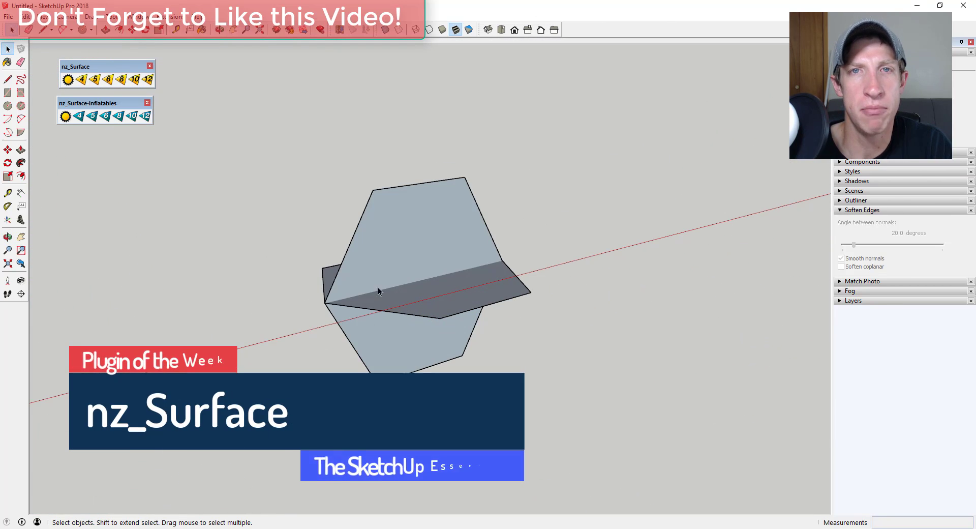
pyautogui.moveTo(176, 138)
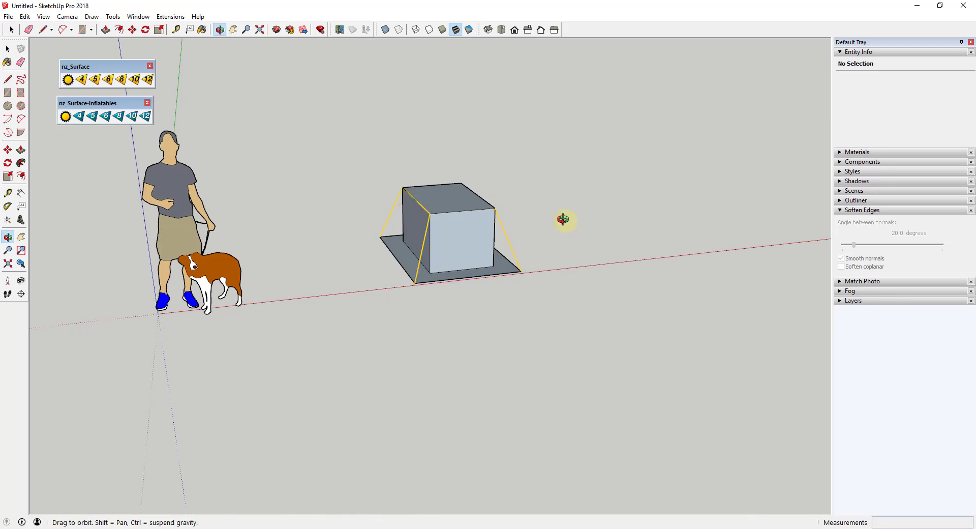
# Step: Accept the smoothing settings and pick the box's frame corners for a tensile nz_Surface mesh
pyautogui.moveTo(563, 220); pyautogui.dragTo(570, 290)
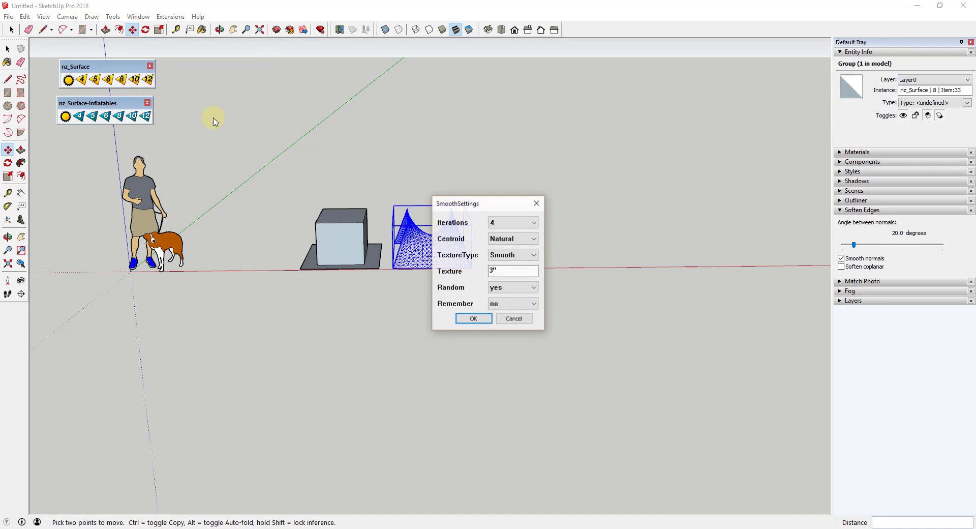
pyautogui.click(513, 238)
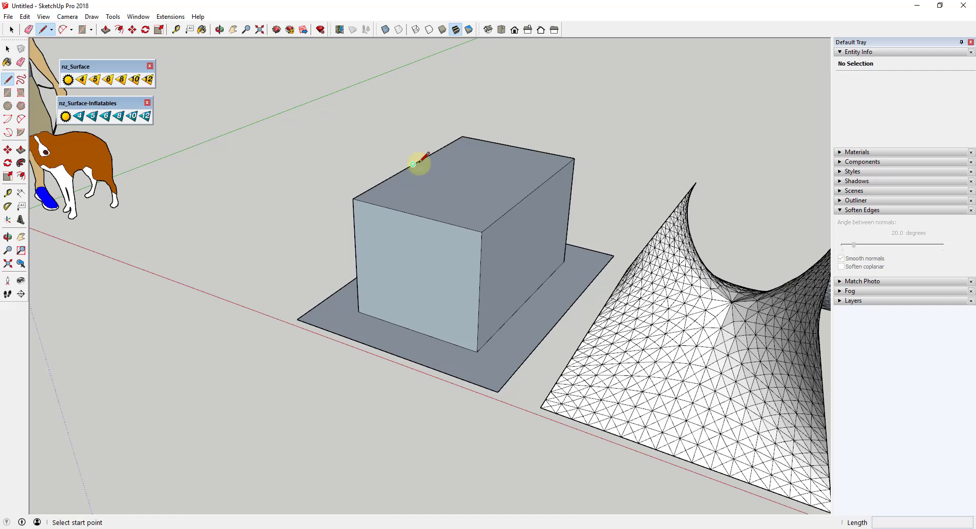
pyautogui.click(413, 163)
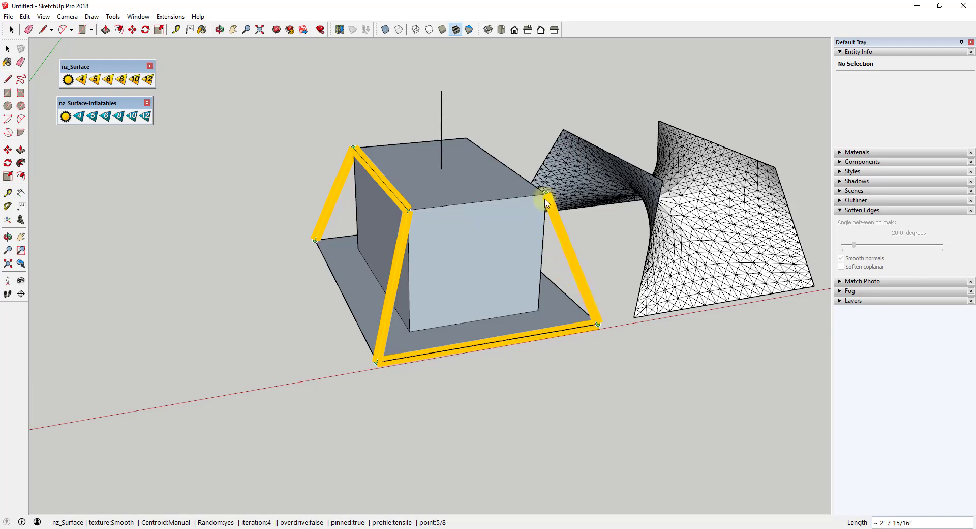
pyautogui.moveTo(548, 205); pyautogui.dragTo(494, 227)
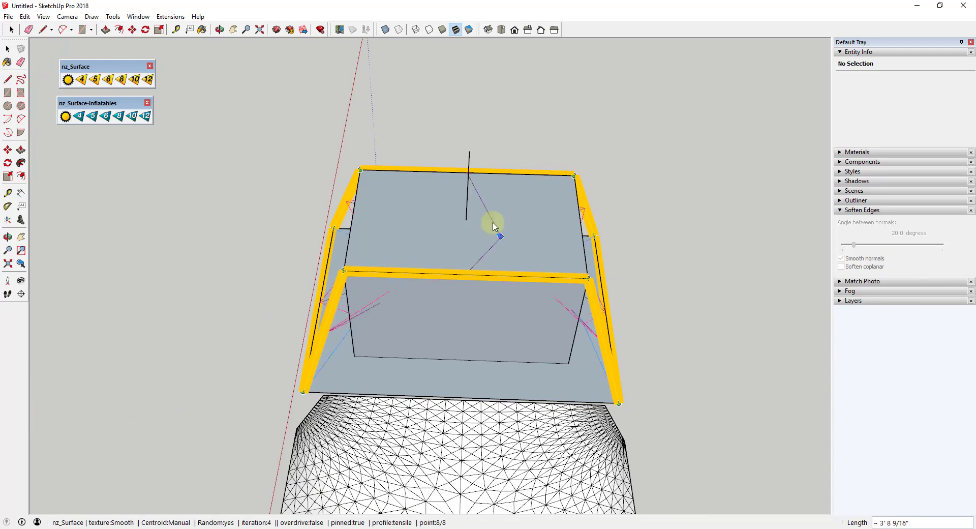
pyautogui.click(218, 29)
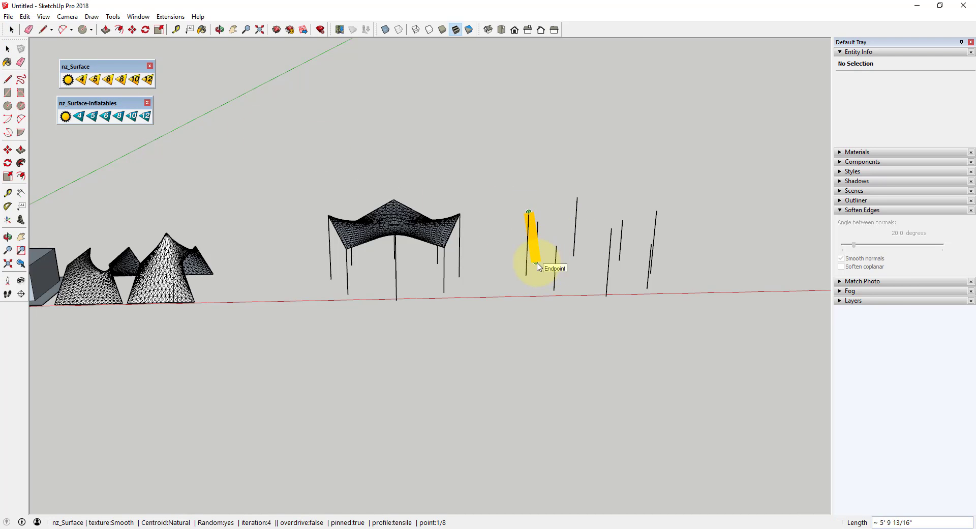
# Step: Pick a post endpoint as a canopy corner, then select the finished tensile surface
pyautogui.click(647, 290)
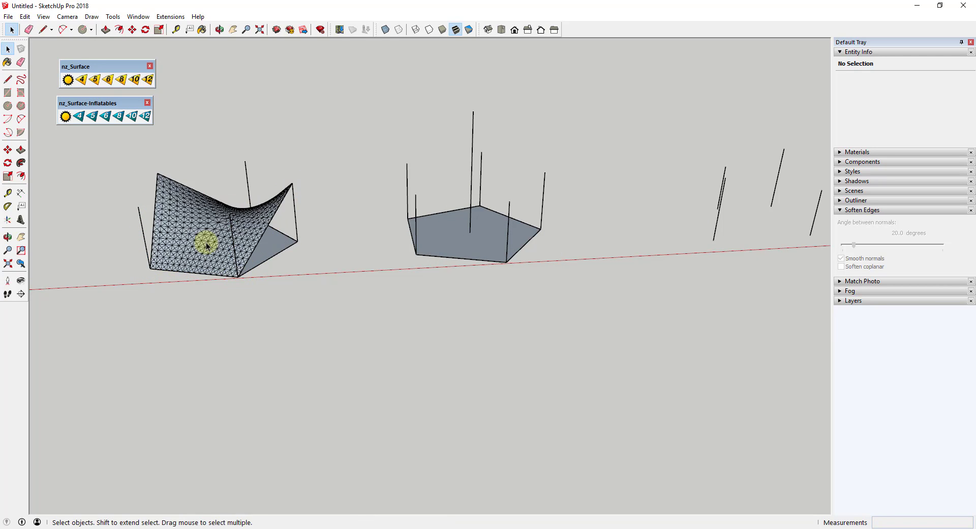
pyautogui.click(512, 238)
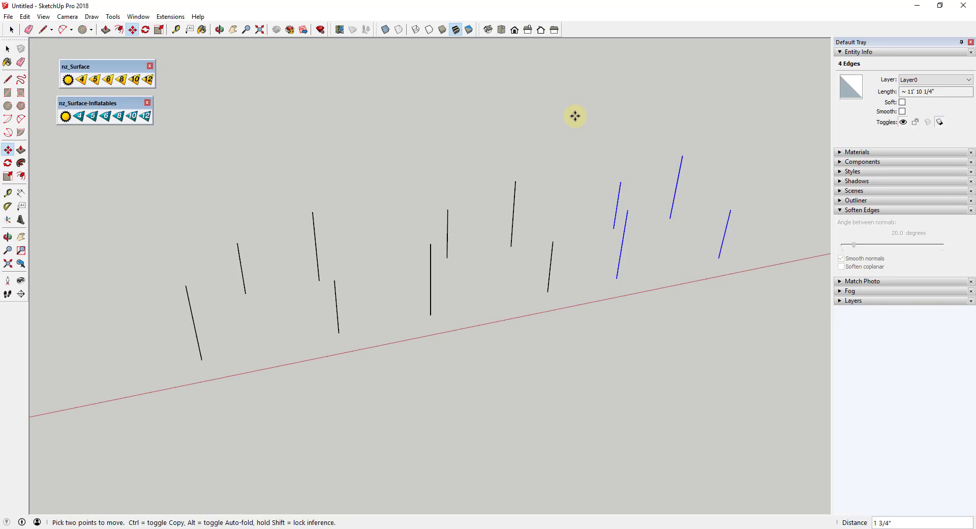
# Step: Create a Diamond-textured surface with a 6" texture across the post endpoints
pyautogui.click(132, 29)
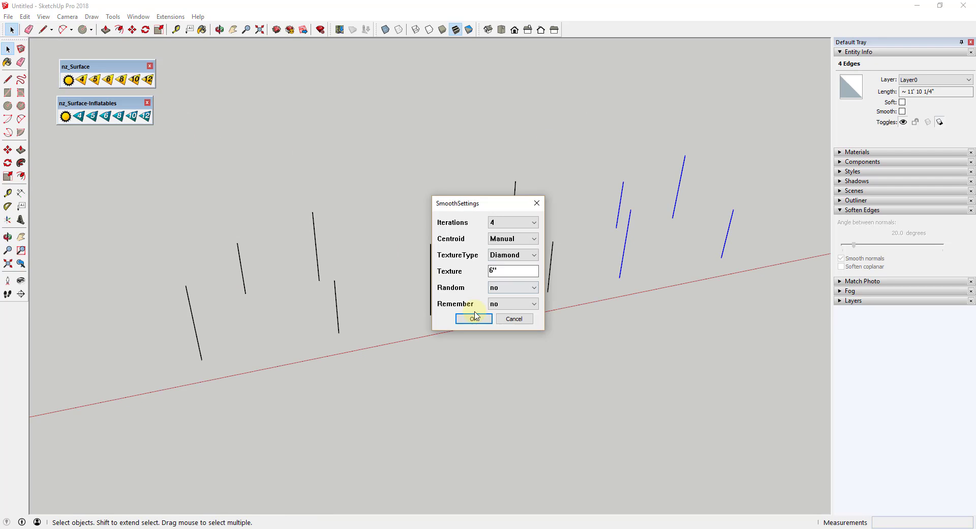
pyautogui.click(472, 318)
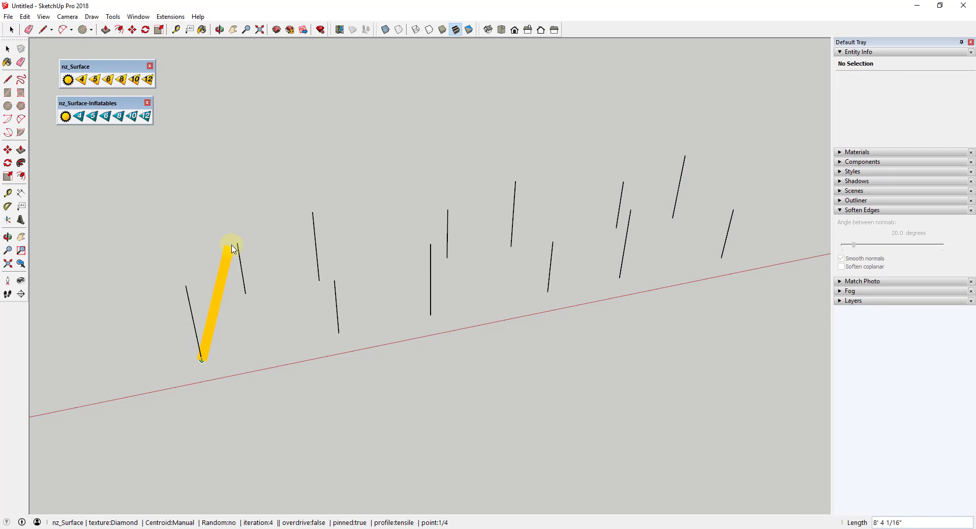
pyautogui.click(66, 79)
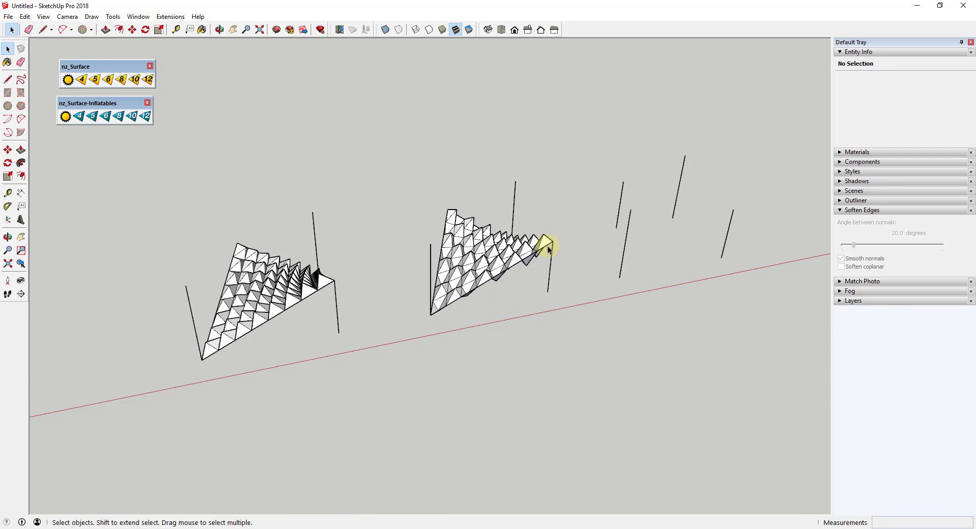
pyautogui.click(533, 254)
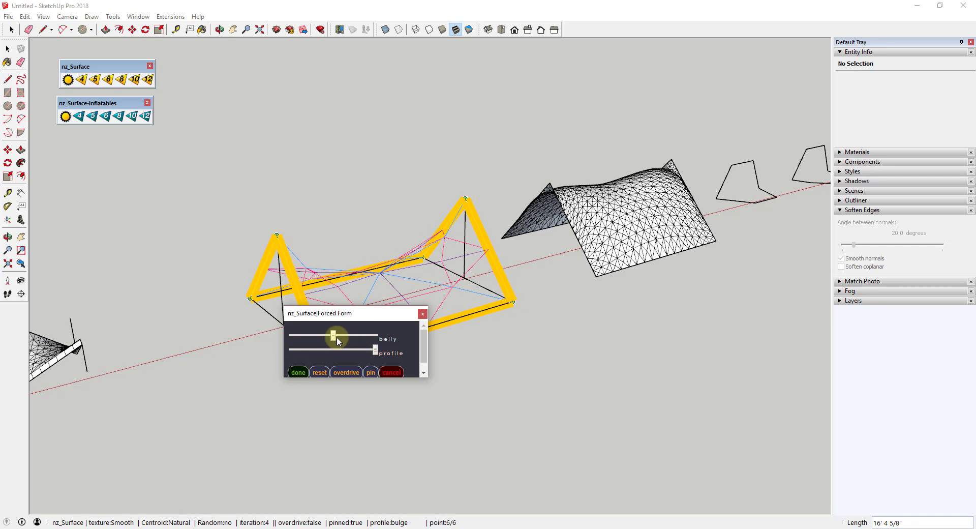
# Step: Increase the belly slider in Forced Form and apply the domed inflatable to the pentagon outline
pyautogui.moveTo(333, 336); pyautogui.dragTo(352, 336)
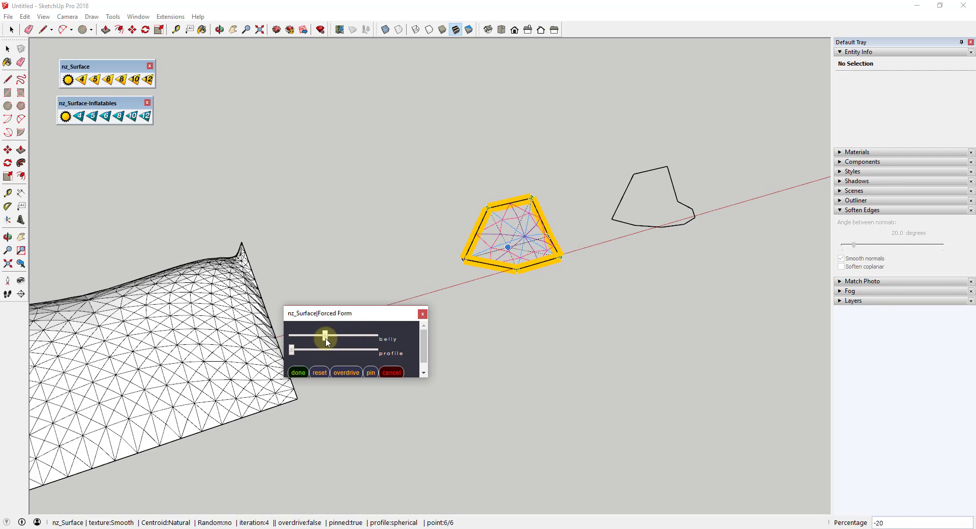
pyautogui.click(297, 372)
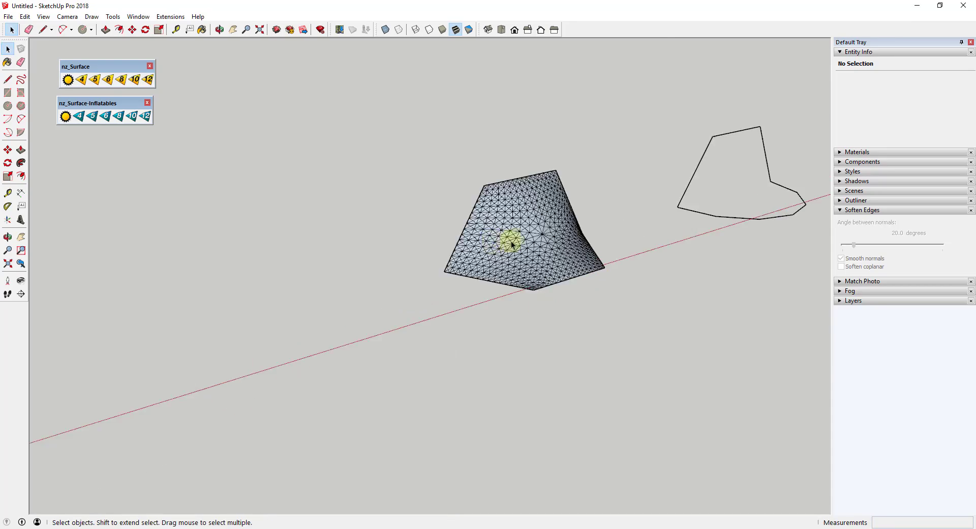